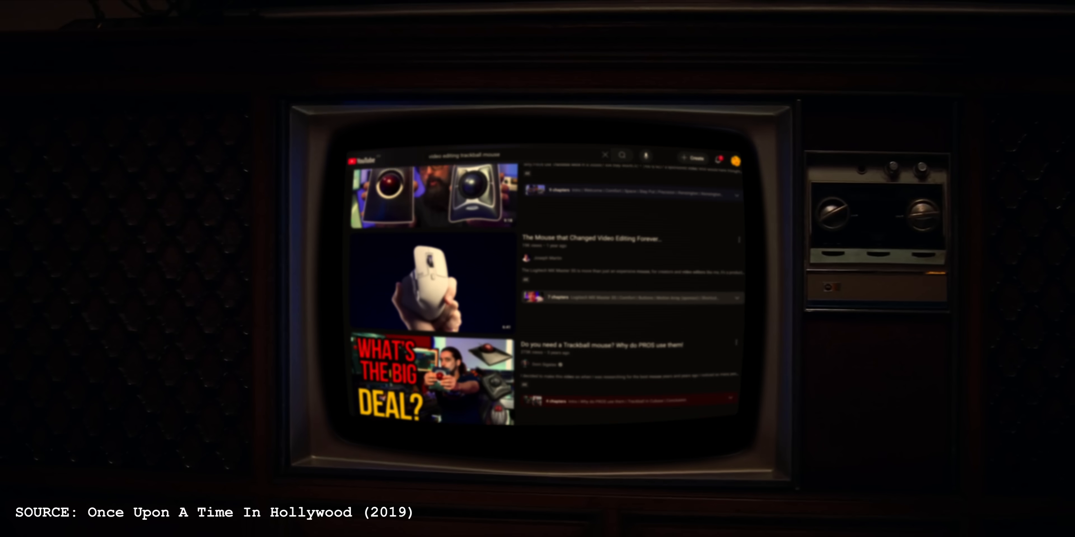
Scroll further down the 'video editing trackball mouse' search results
{"action": "scroll", "scroll_direction": "down", "scroll_amount": 3}
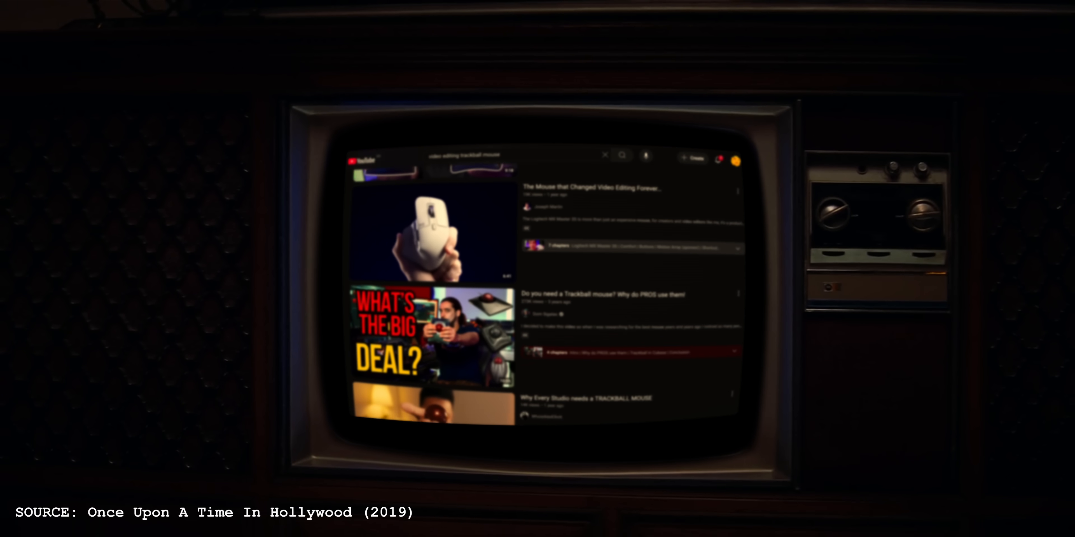
{"action": "scroll", "scroll_direction": "down", "scroll_amount": 3}
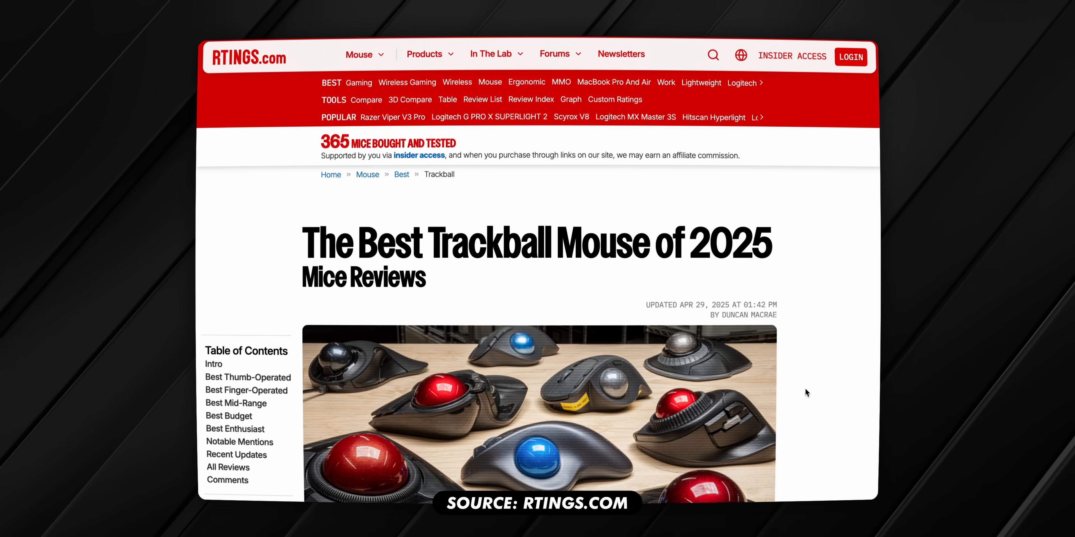
{"action": "scroll", "scroll_direction": "down", "scroll_amount": 3}
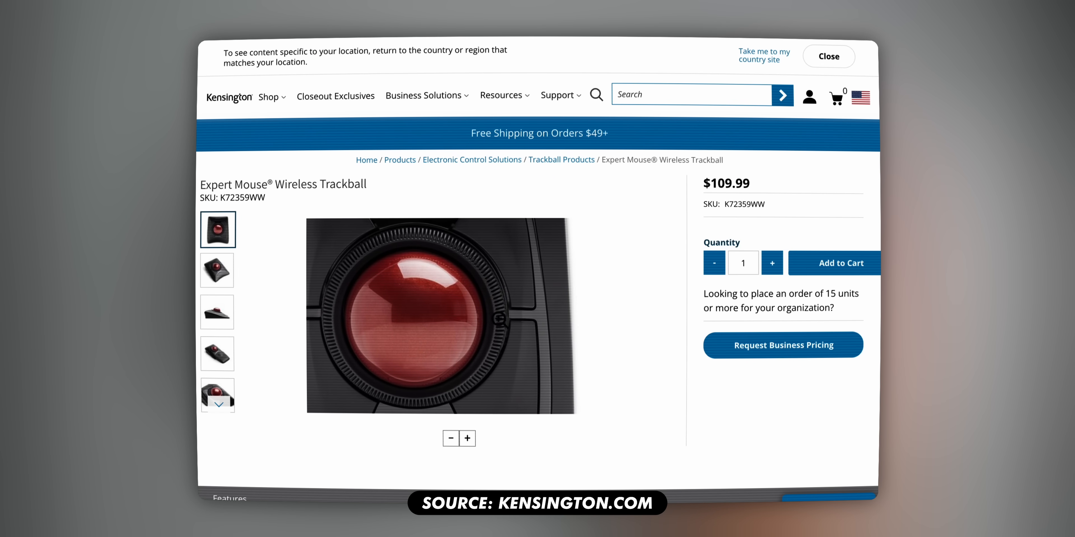
Switch the product photo from the red-ball close-up to the full Expert Mouse Wireless Trackball
{"action": "left_click", "coordinate": [218, 270]}
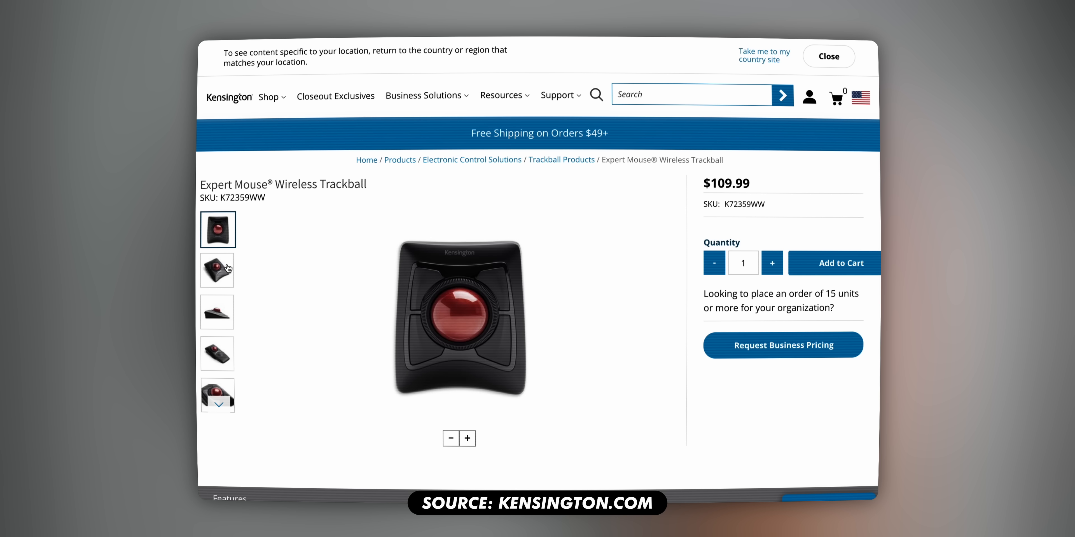
{"action": "left_click", "coordinate": [216, 269]}
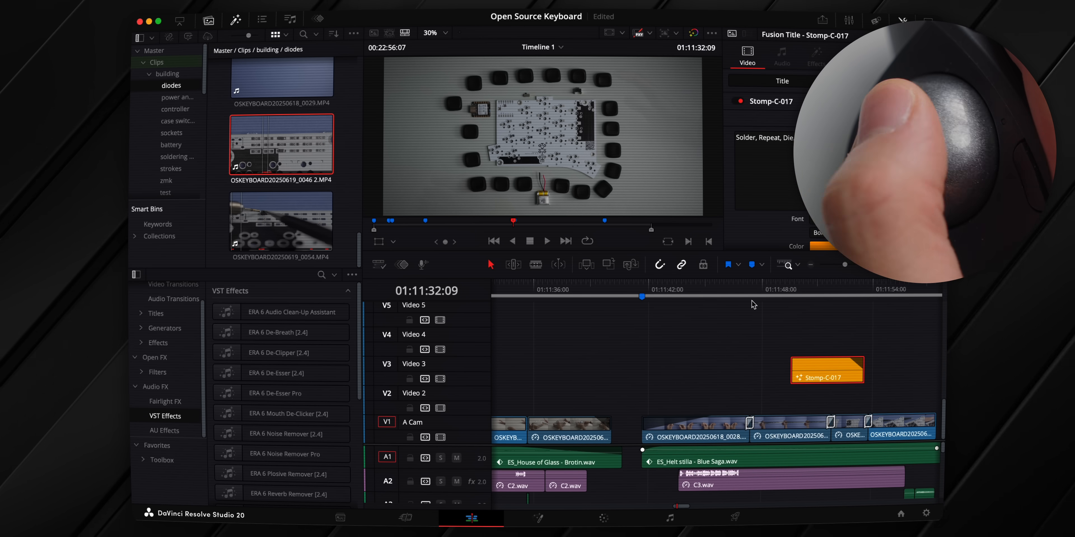
Jump the playhead later in the Open Source Keyboard timeline and load a Media Pool clip
{"action": "left_click", "coordinate": [751, 289]}
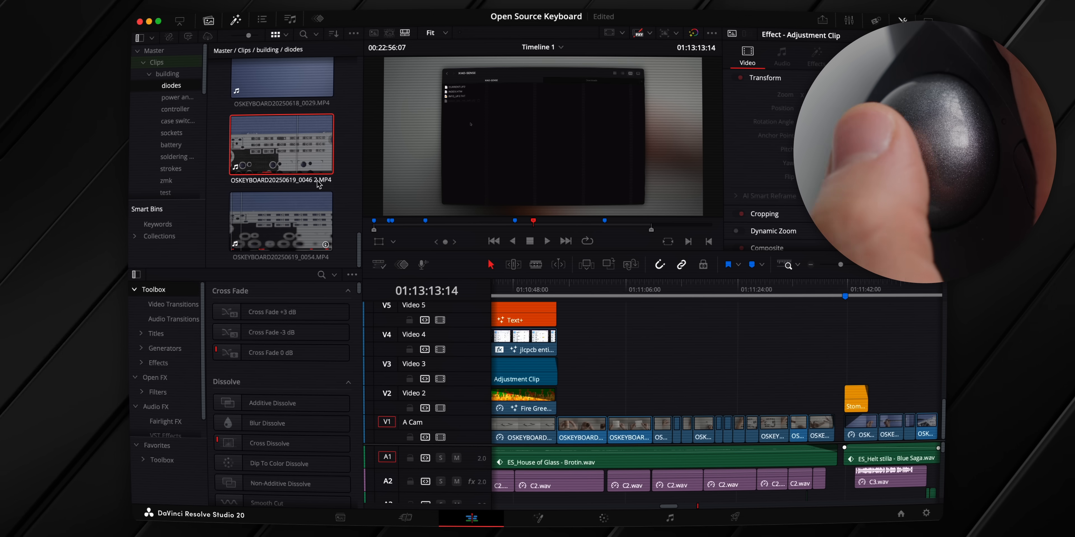
{"action": "double_click", "coordinate": [281, 143]}
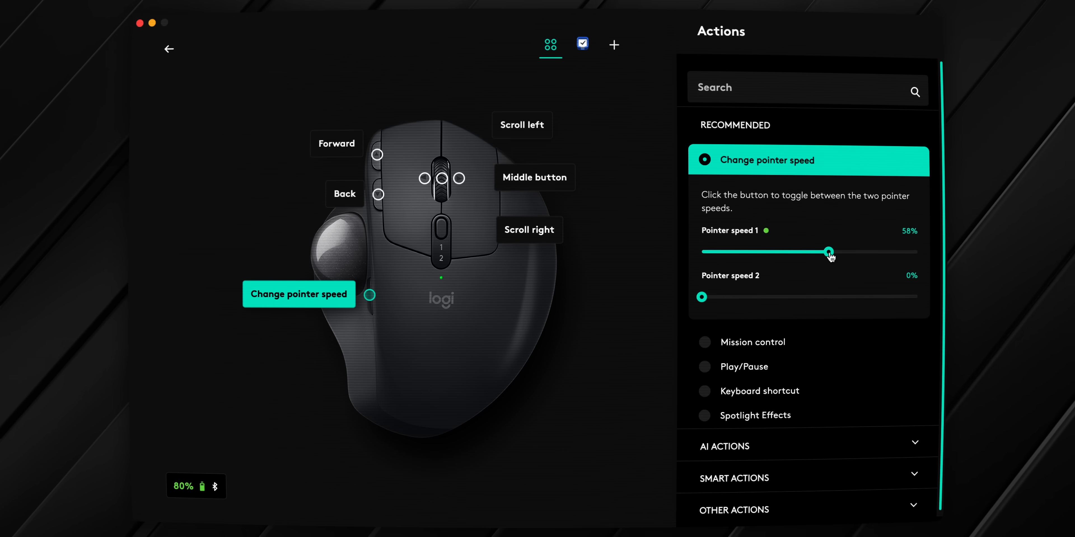
Drag the Pointer speed 1 slider to 58% in the Change pointer speed panel
{"action": "left_click_drag", "start_coordinate": [829, 252], "coordinate": [813, 253]}
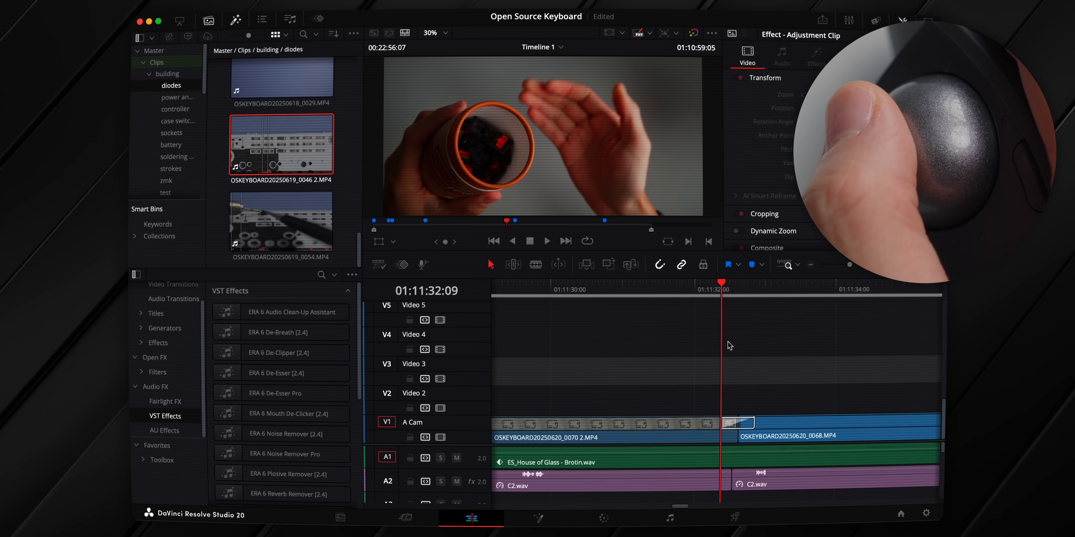
{"action": "left_click", "coordinate": [736, 422]}
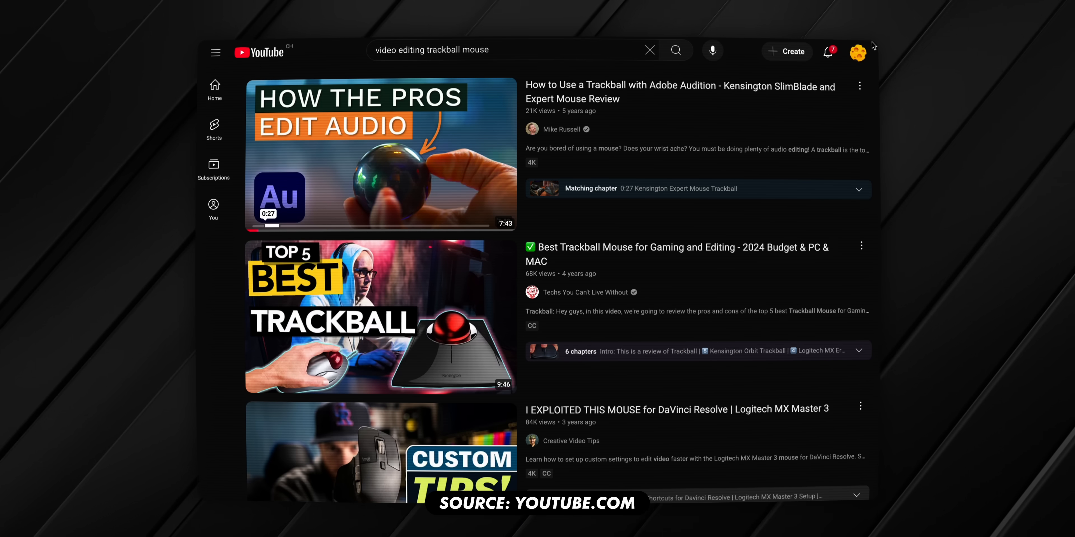
Scroll down to the 'Are Trackballs Good For Video Editing?' result and later results
{"action": "scroll", "scroll_direction": "down", "scroll_amount": 3}
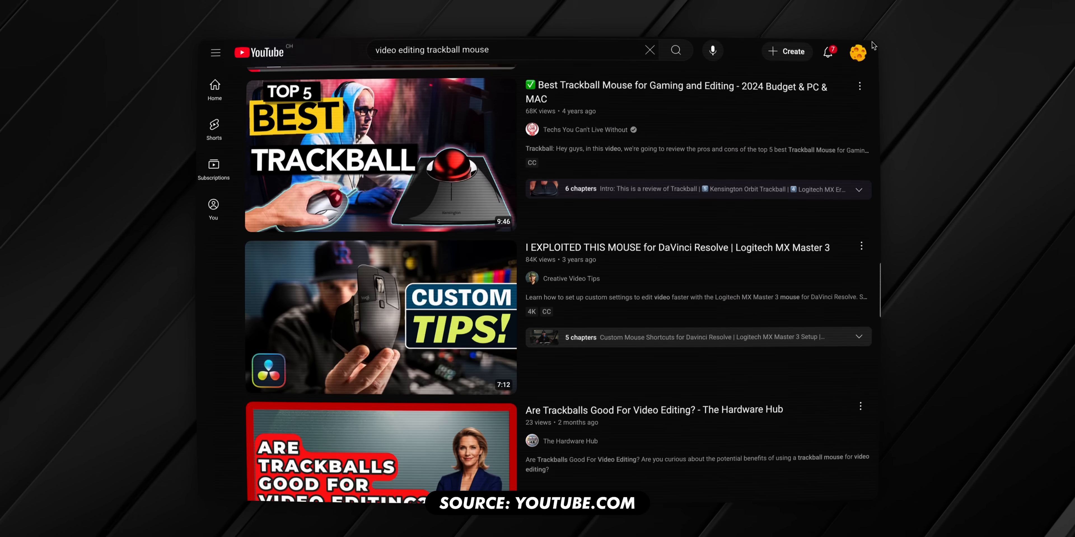
{"action": "scroll", "scroll_direction": "down", "scroll_amount": 3}
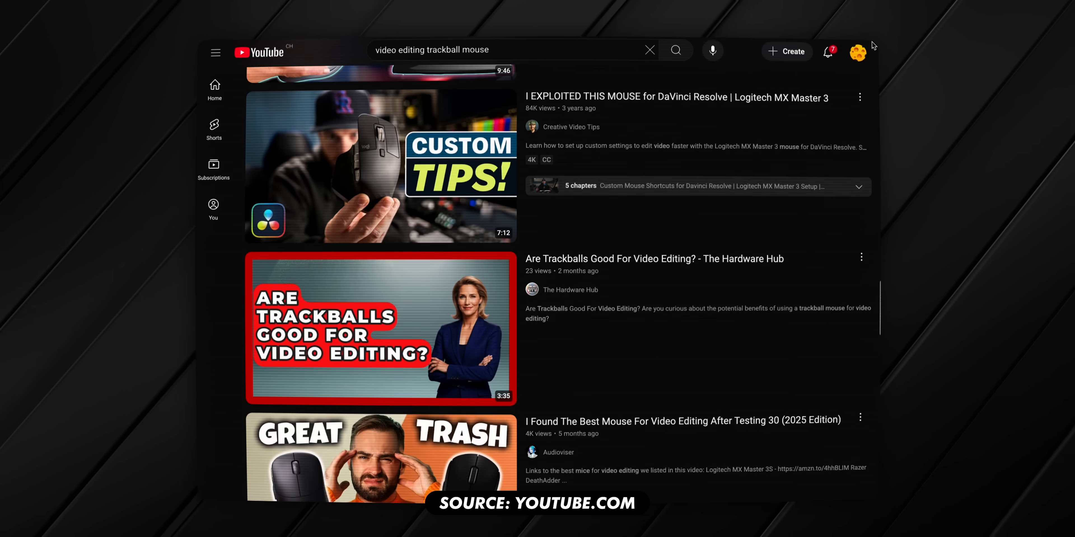
{"action": "left_click", "coordinate": [381, 168]}
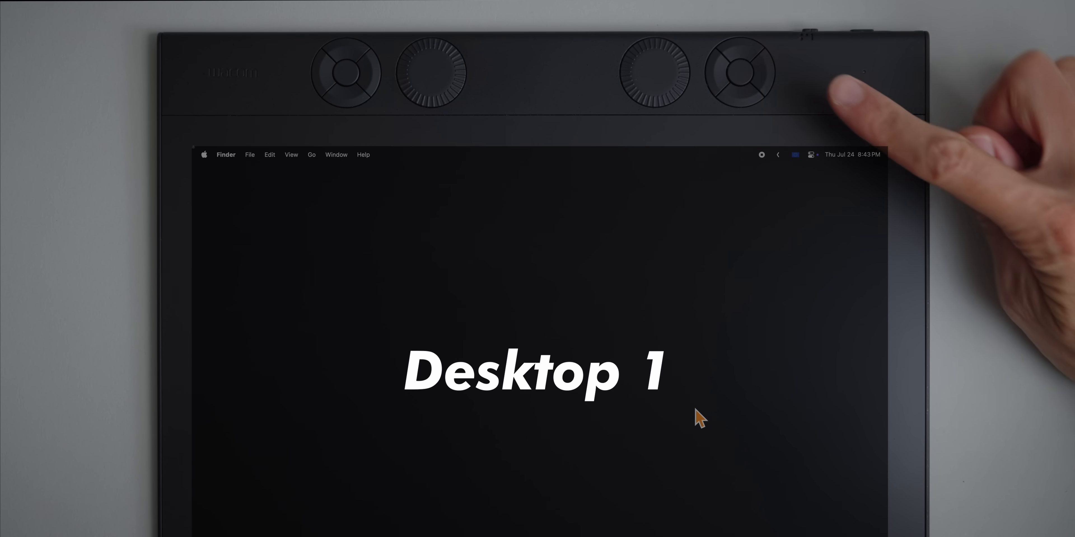
{"action": "left_click", "coordinate": [739, 74]}
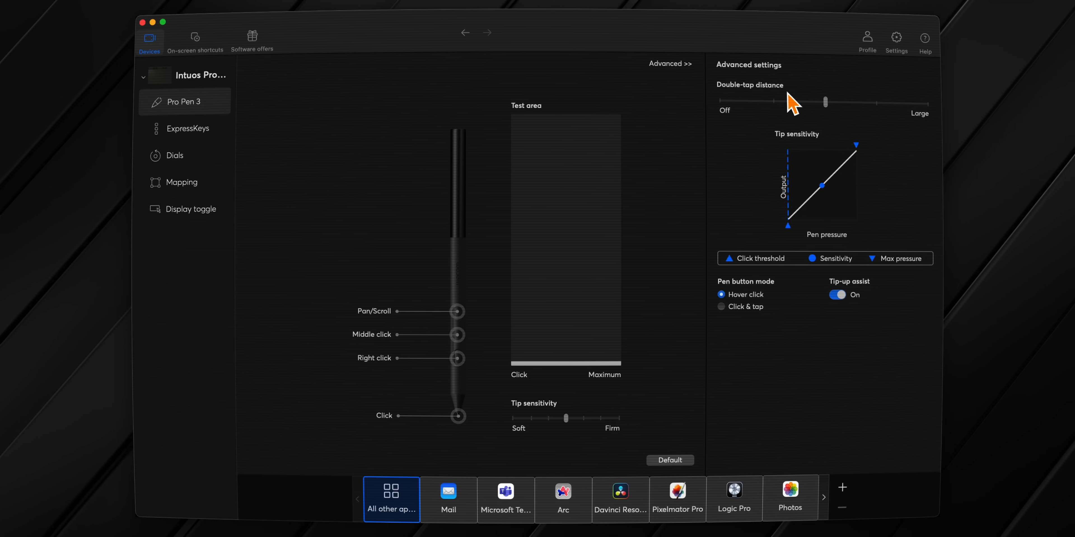
{"action": "left_click_drag", "start_coordinate": [791, 102], "coordinate": [825, 102]}
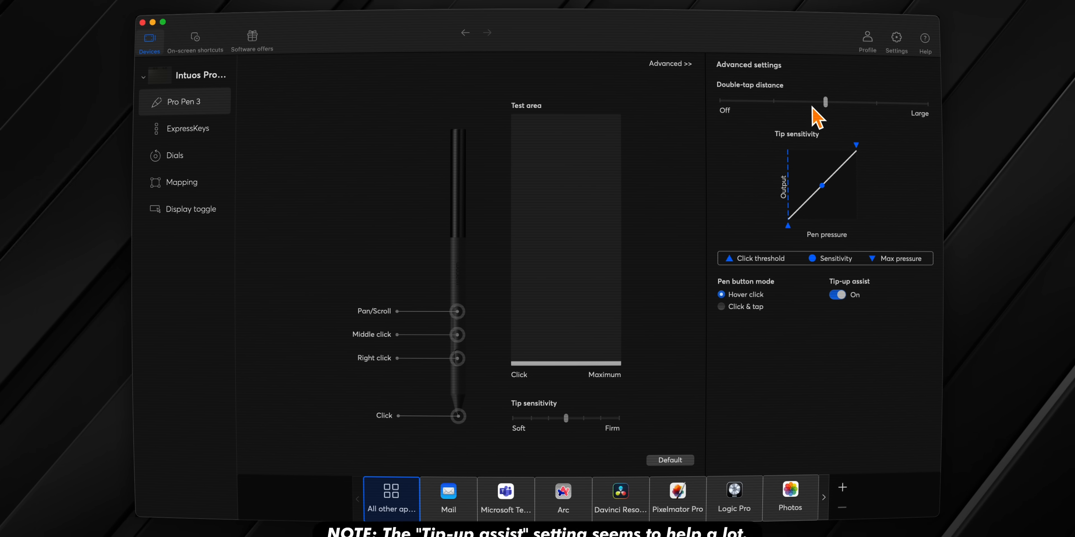
{"action": "left_click_drag", "start_coordinate": [824, 102], "coordinate": [720, 101]}
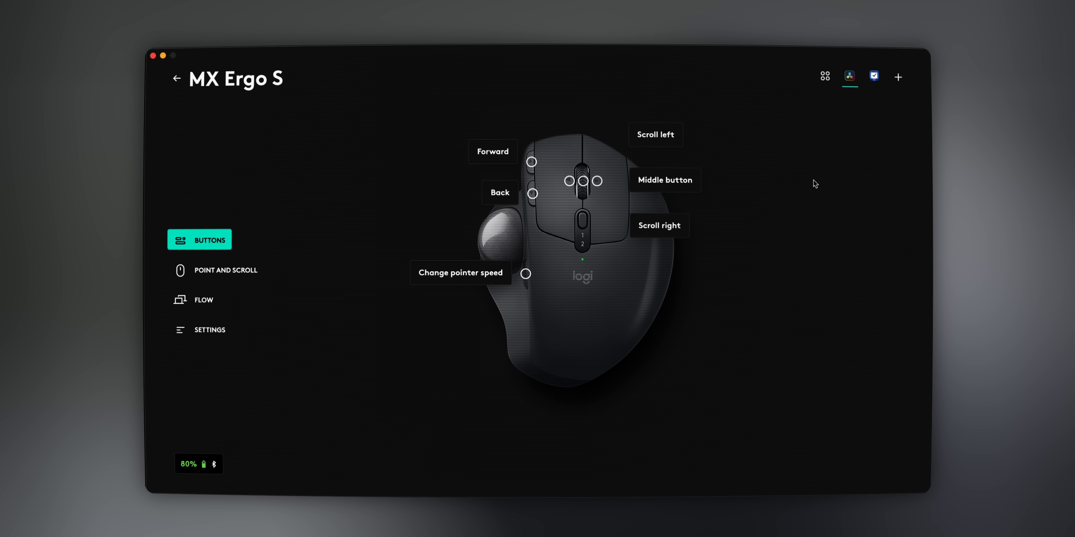
{"action": "mouse_move", "coordinate": [656, 189]}
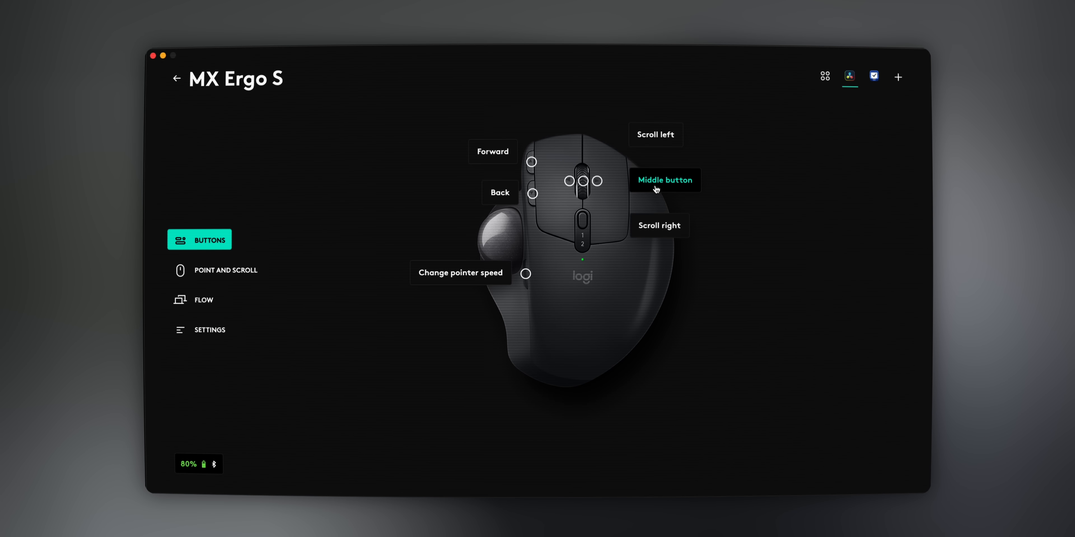
{"action": "mouse_move", "coordinate": [469, 284]}
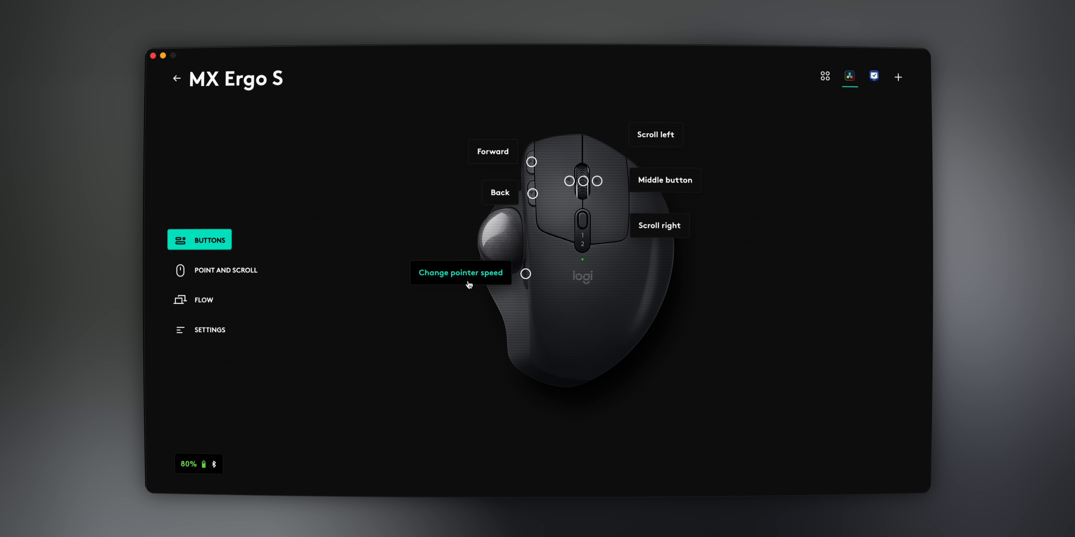
{"action": "mouse_move", "coordinate": [492, 150]}
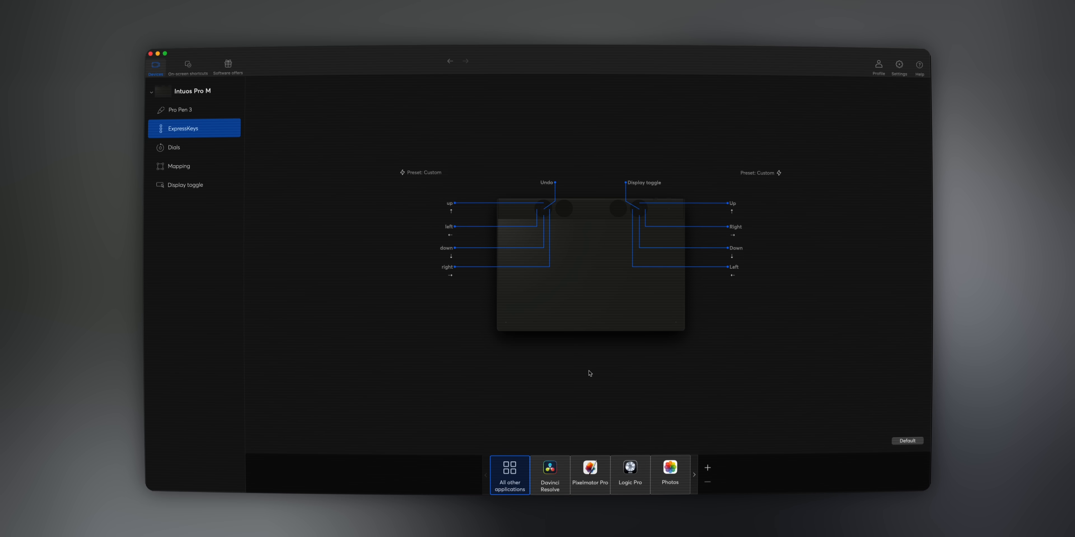
Select the Davinci Resolve application tile to show its Intuos Pro M ExpressKeys mapping
{"action": "left_click", "coordinate": [549, 475]}
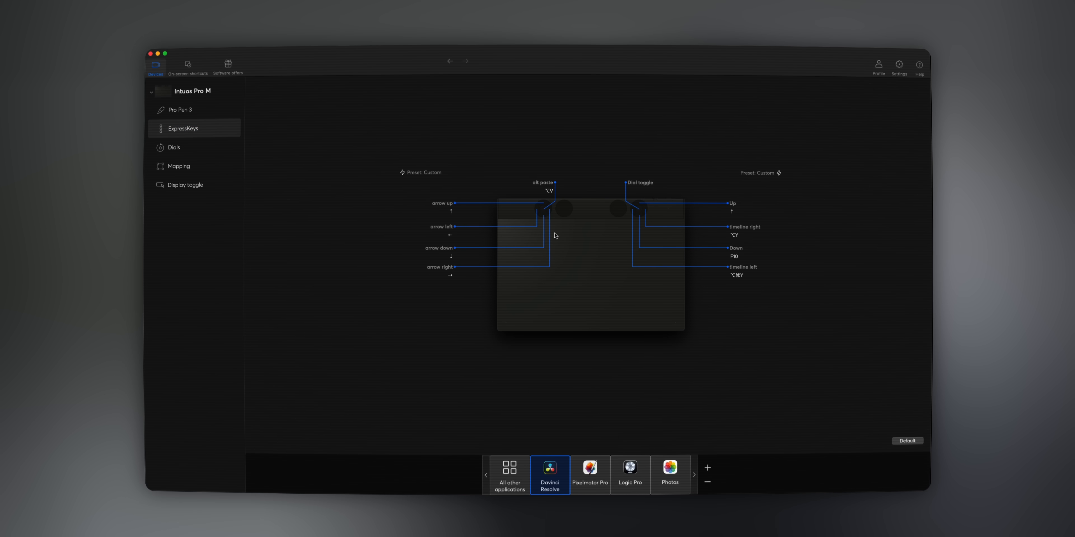
{"action": "mouse_move", "coordinate": [663, 205]}
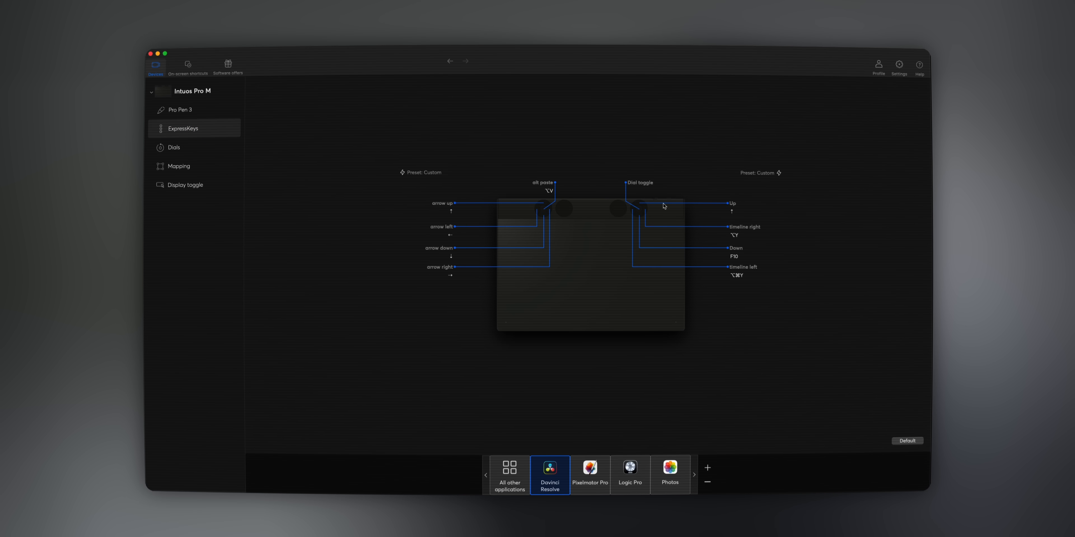
{"action": "mouse_move", "coordinate": [735, 269]}
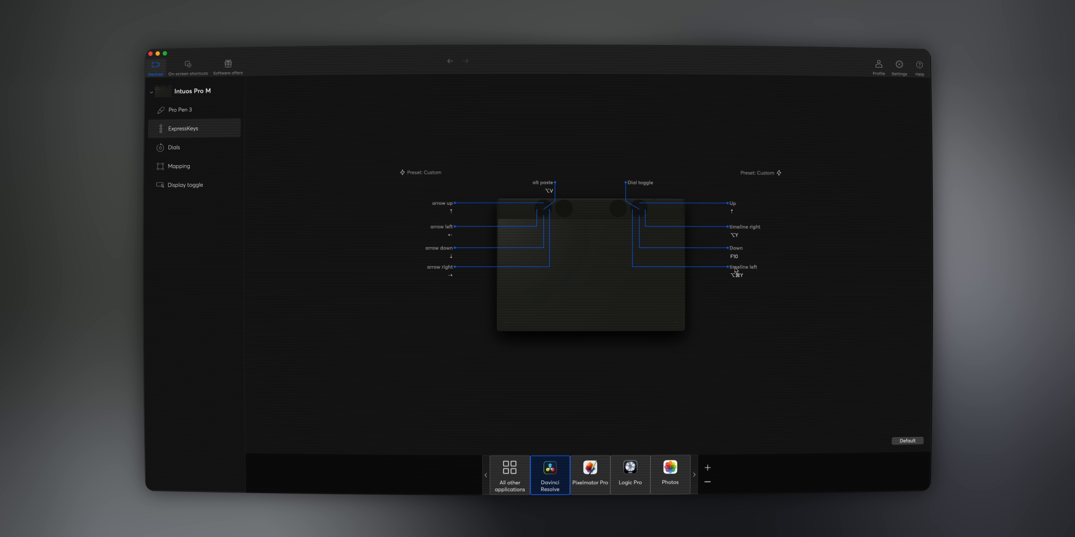
{"action": "mouse_move", "coordinate": [448, 277]}
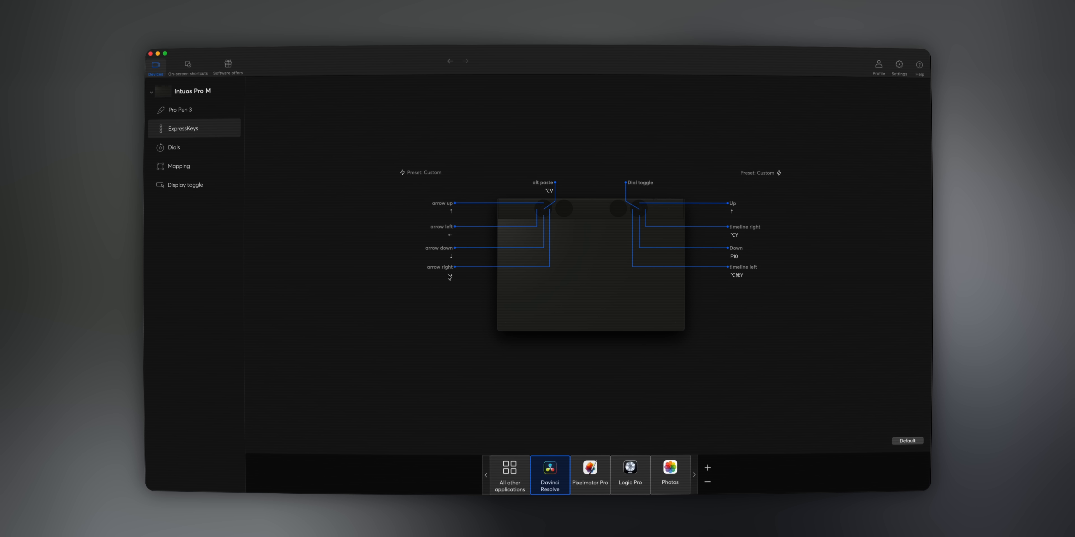